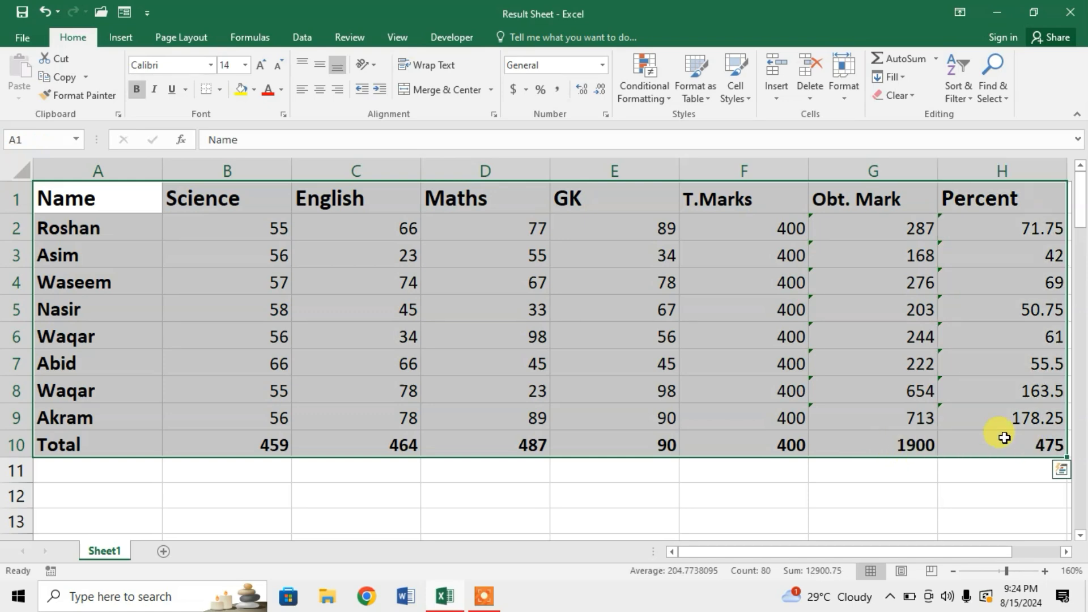
pyautogui.moveTo(493, 313)
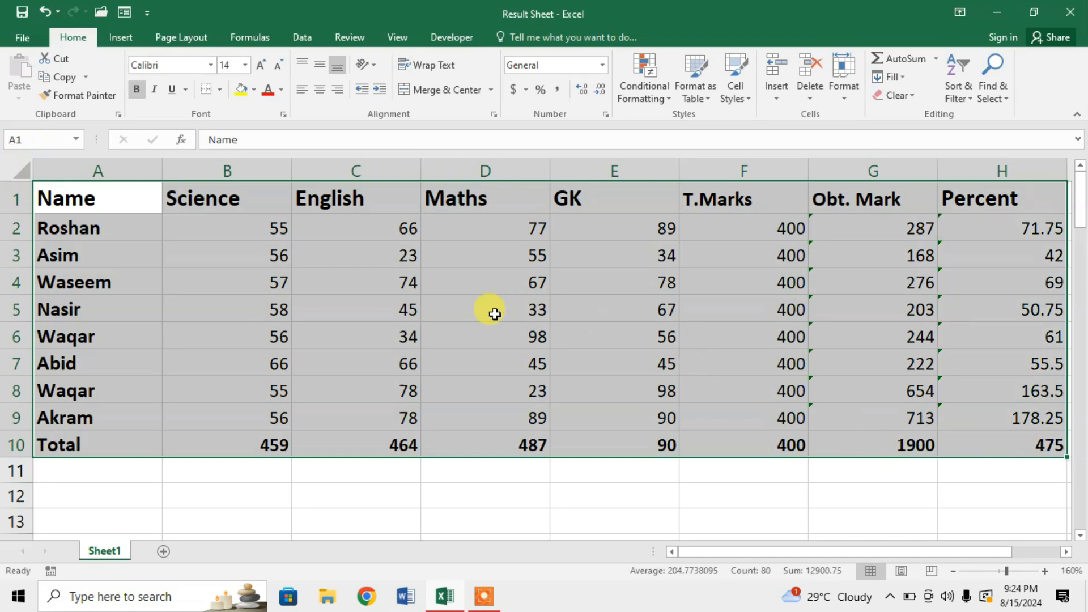
# Center-align table A1:H10 with Alt+H+A+C, then deselect to view the centered result
pyautogui.press('alt')
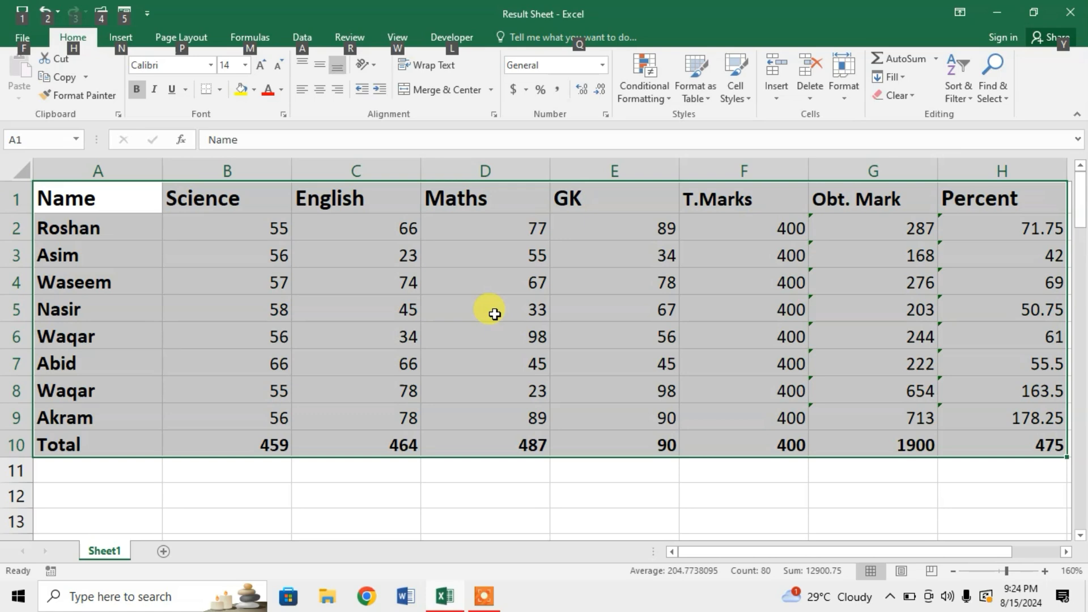
pyautogui.press('alt')
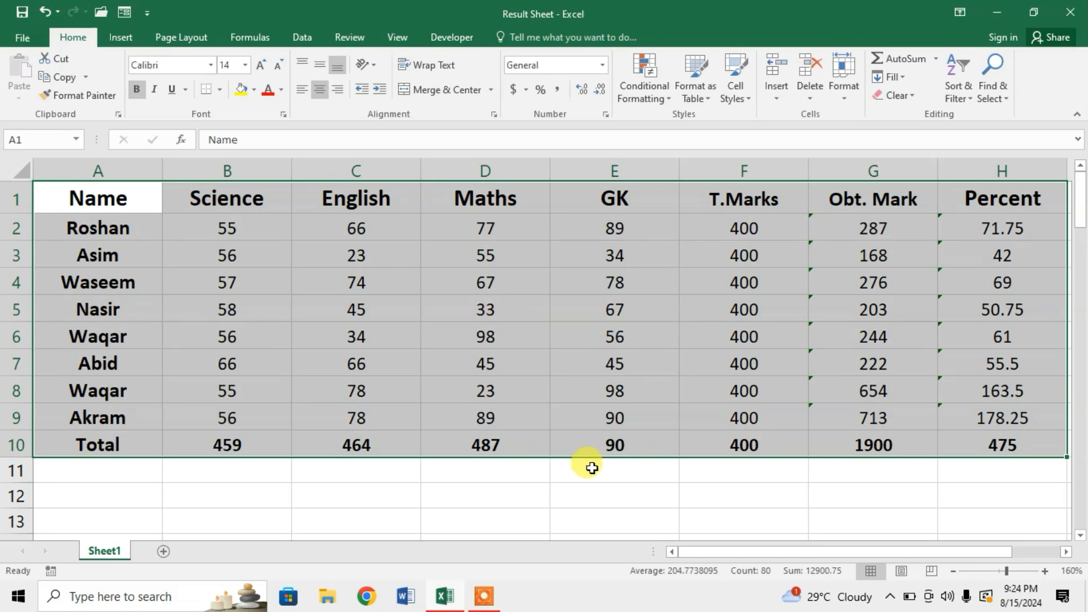
pyautogui.click(613, 470)
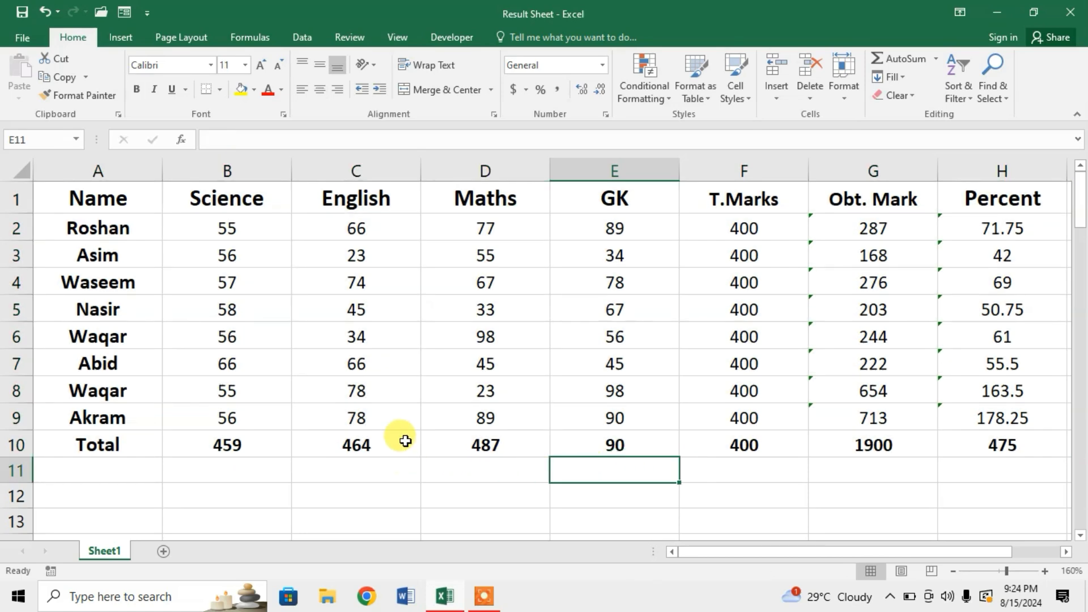
pyautogui.moveTo(655, 361)
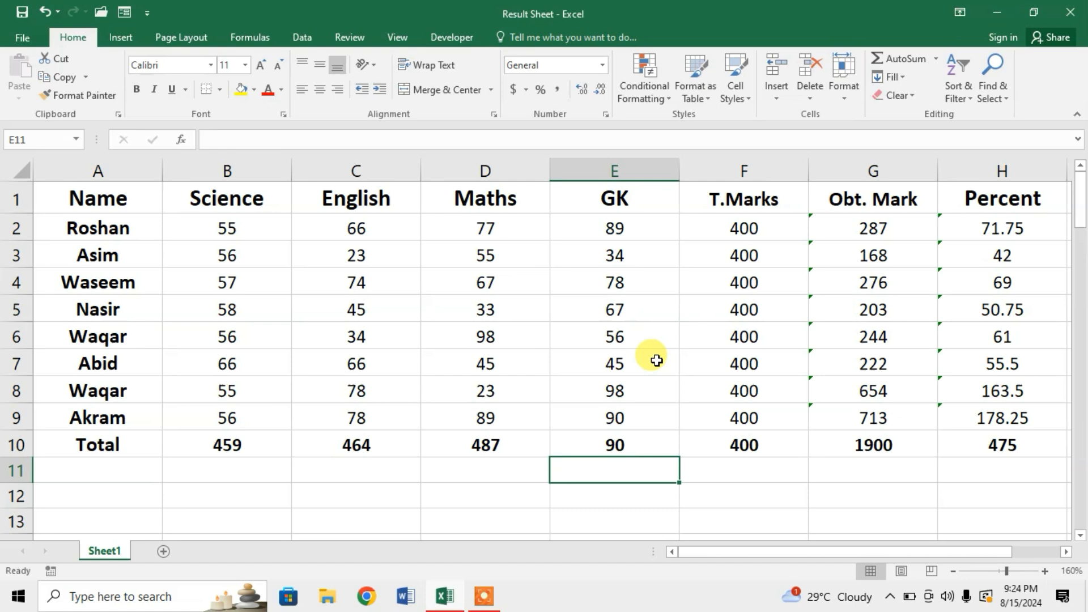